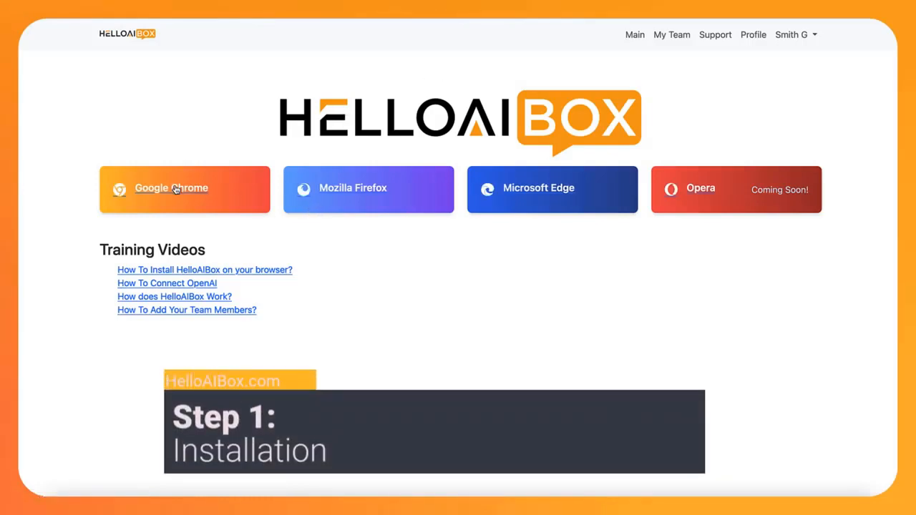
Install the HelloAIBox extension for Google Chrome from the main page.
left_click(184, 189)
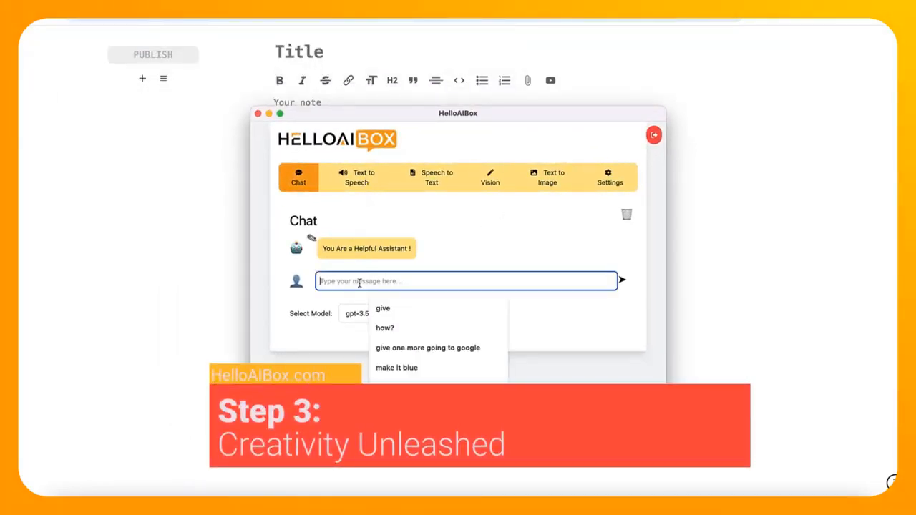
Ask the chat assistant "what is google?" and receive its description of Google.
type("what")
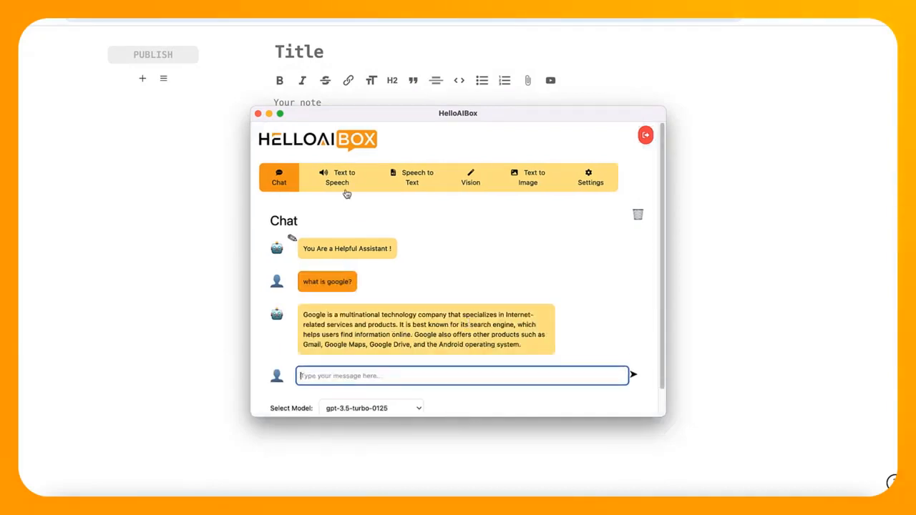
Speak the preview sentence aloud, then enter the image prompt "a bird in blue and yellow".
left_click(337, 177)
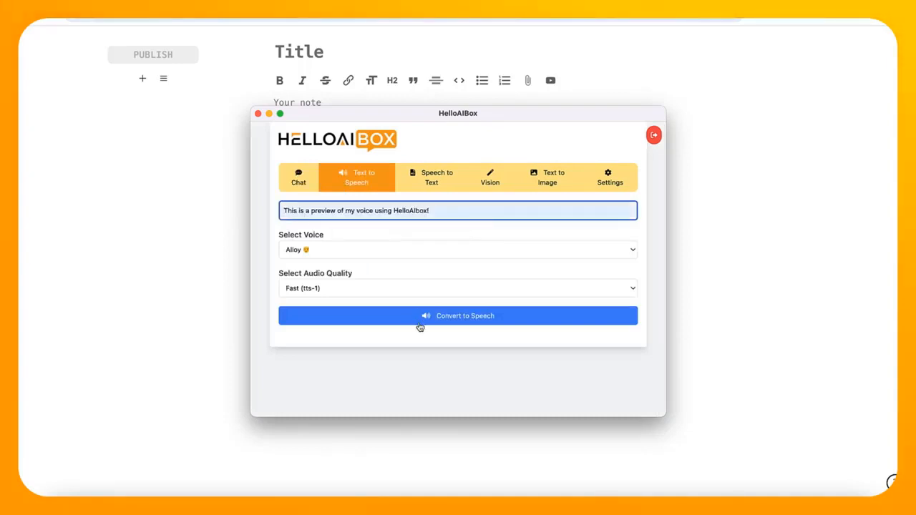
left_click(458, 315)
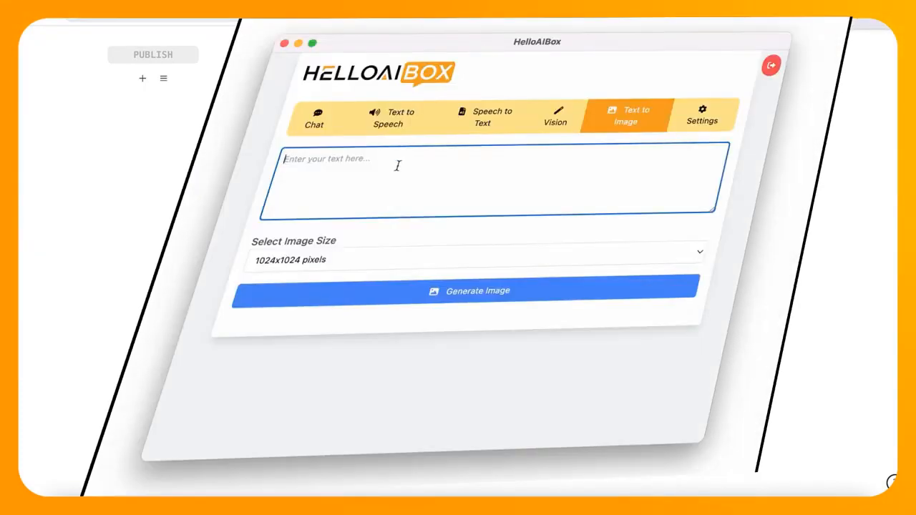
type("a bird in blue and yellow")
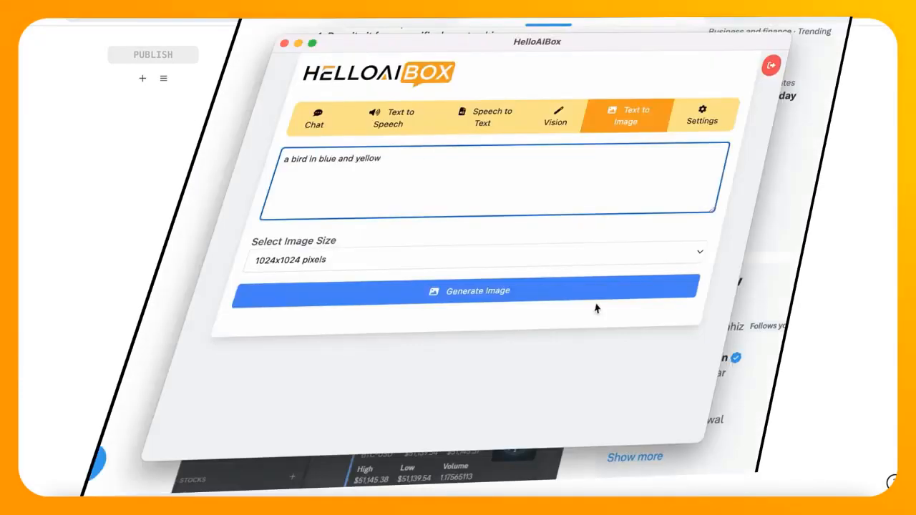